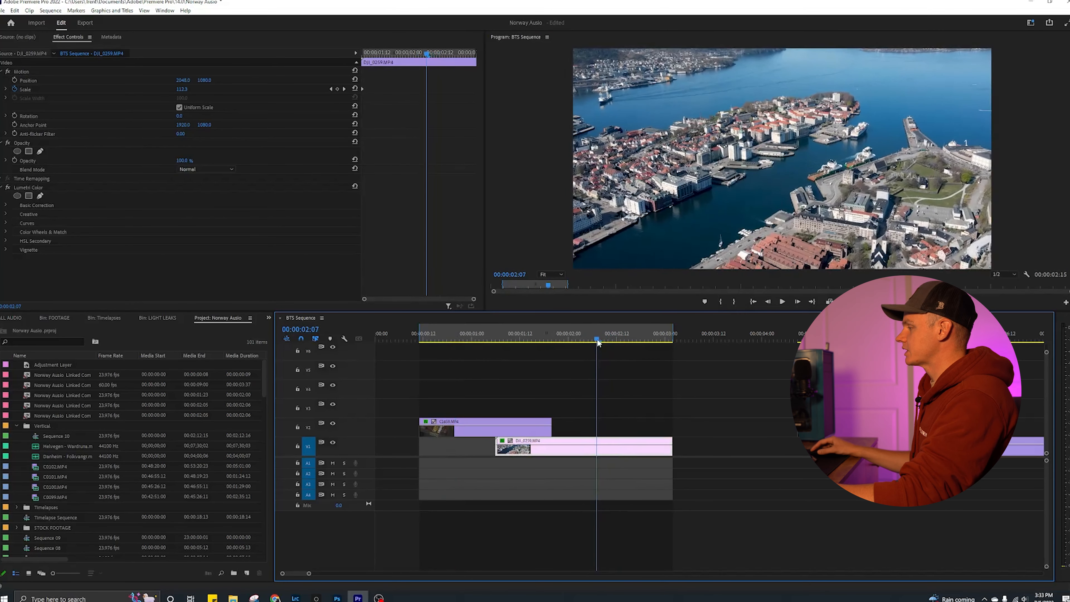
# - Scrub around the cut between the toy houses shot and the blurred shake frame of C1659
pyautogui.click(511, 339)
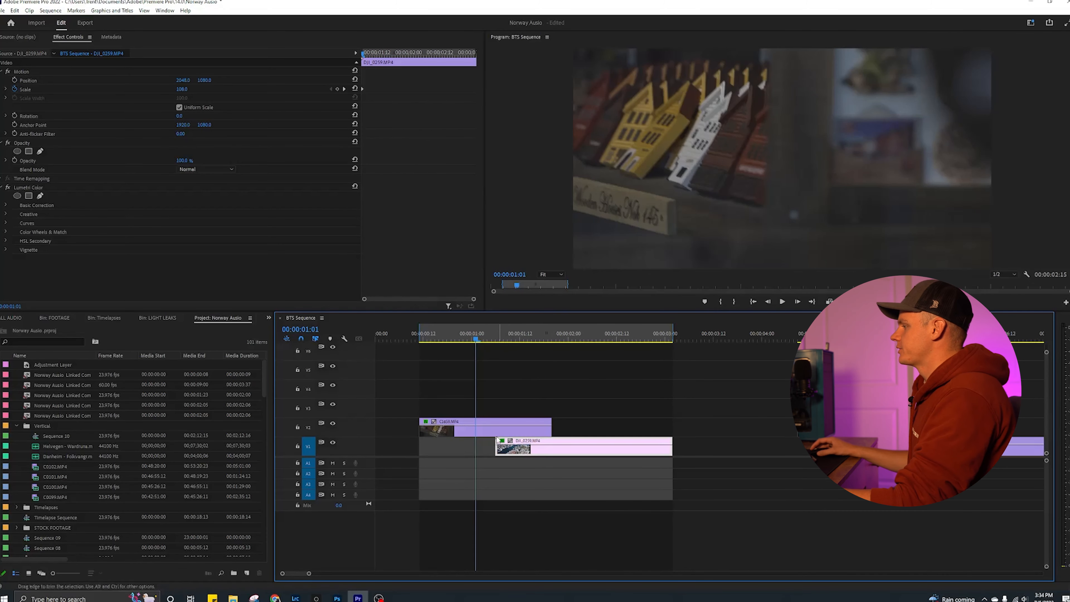
pyautogui.click(492, 334)
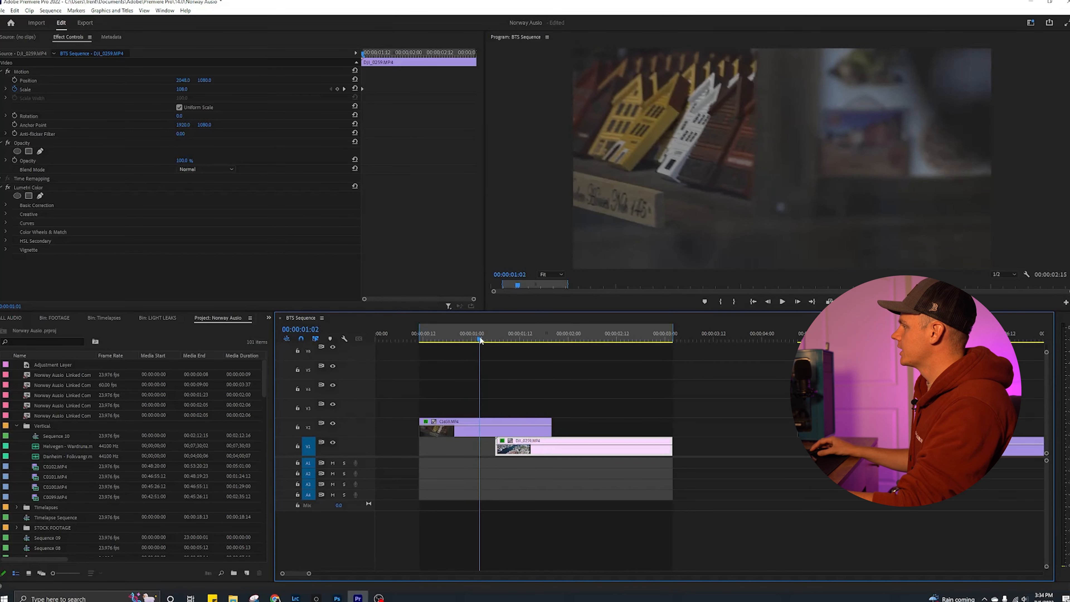
pyautogui.click(535, 339)
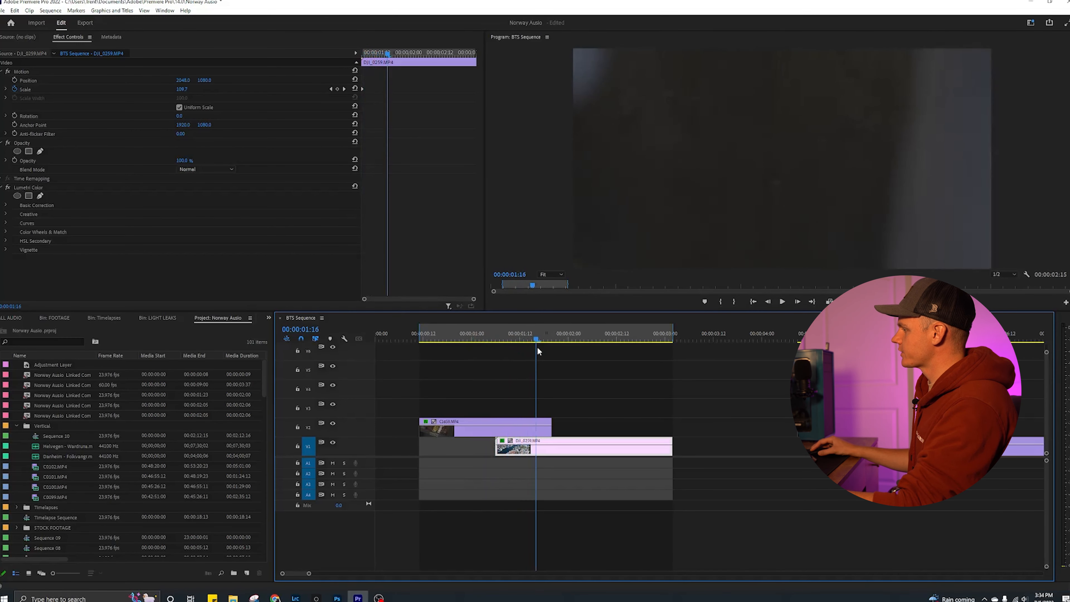
pyautogui.click(475, 339)
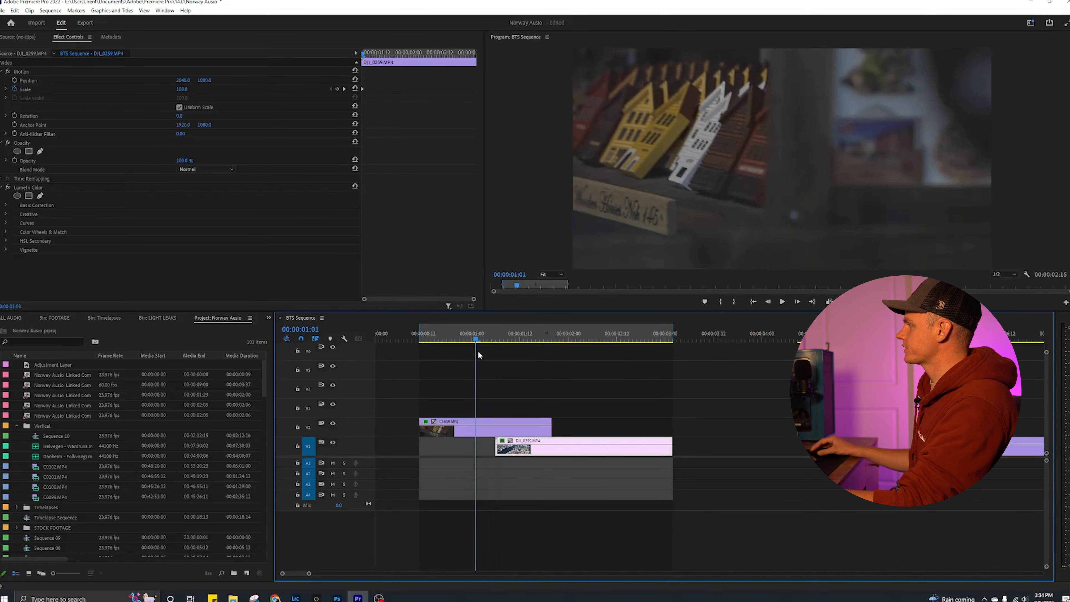
pyautogui.click(536, 339)
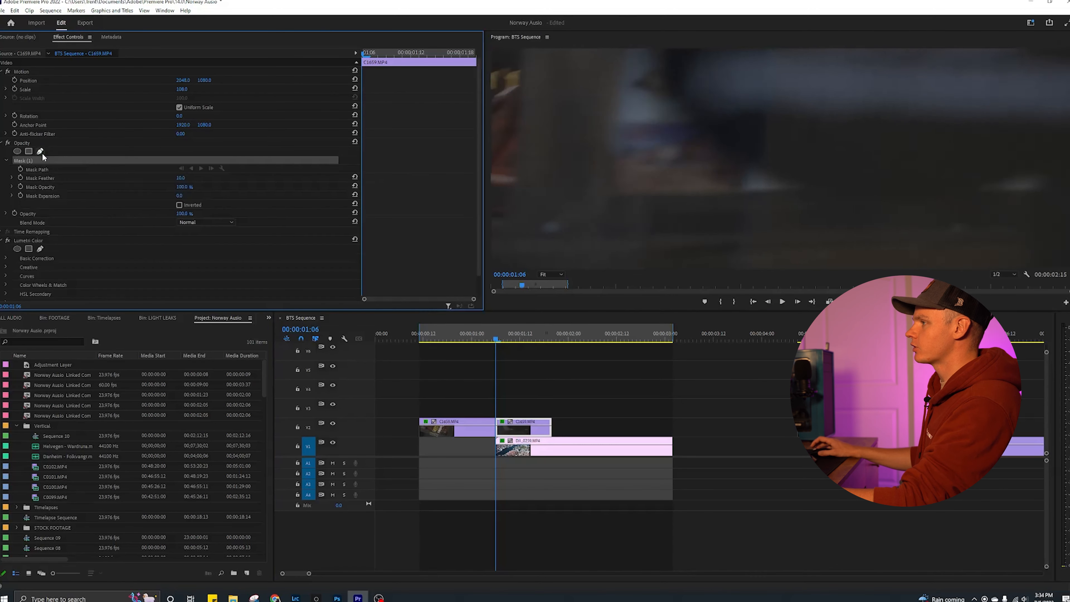
# - Shrink the viewer zoom to 10% and draw a large four-point inverted mask beyond the frame edge
pyautogui.click(550, 274)
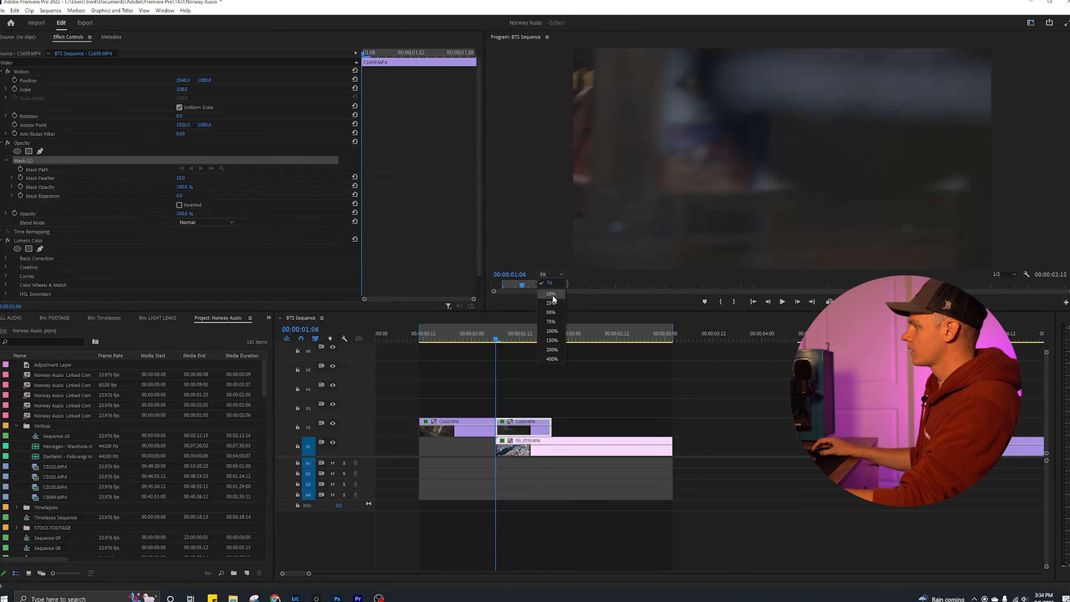
pyautogui.click(551, 294)
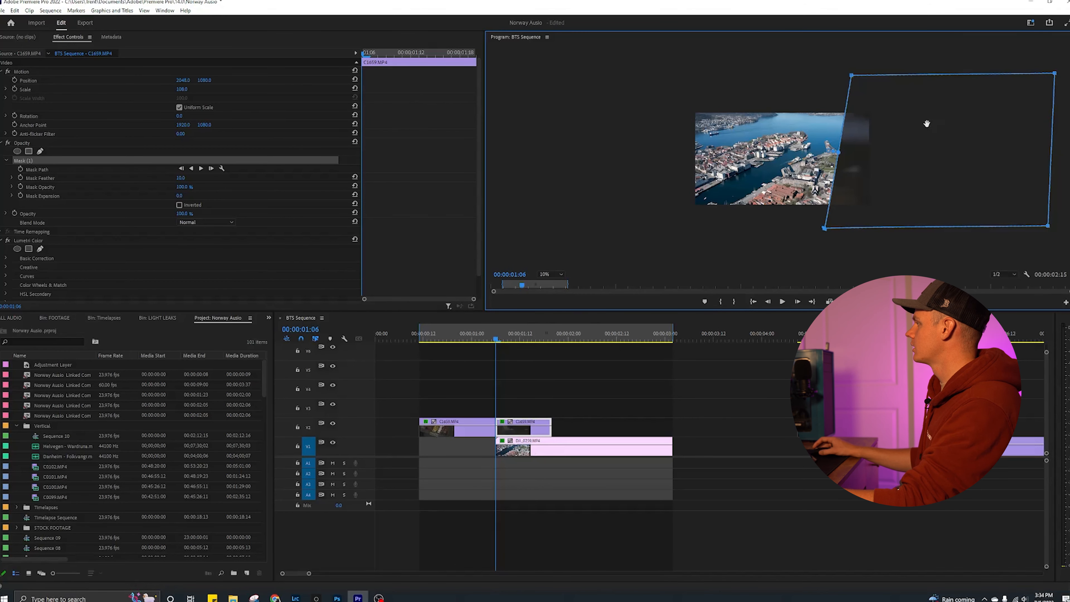
pyautogui.moveTo(756, 130)
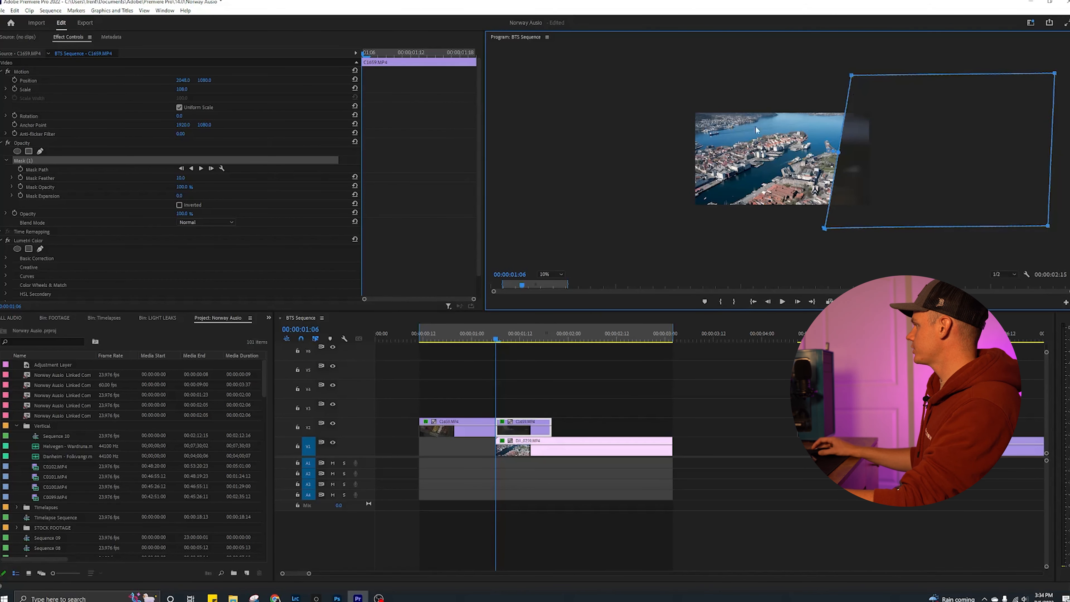
pyautogui.click(180, 204)
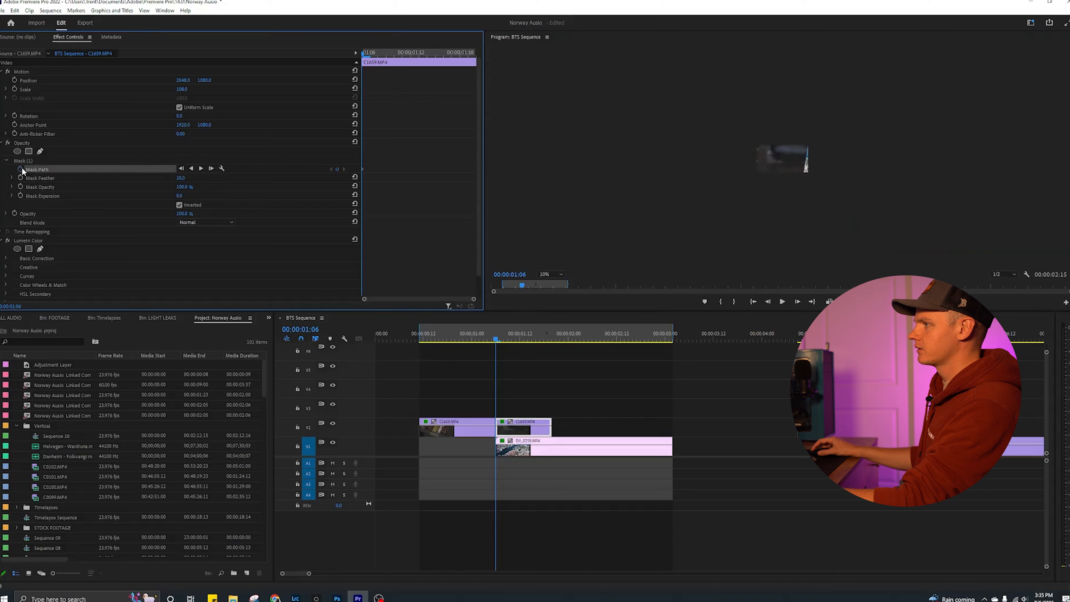
# - Keyframe the Mask Path across the shake and shorten the masked C1659 clip to reveal the drone shot
pyautogui.click(24, 161)
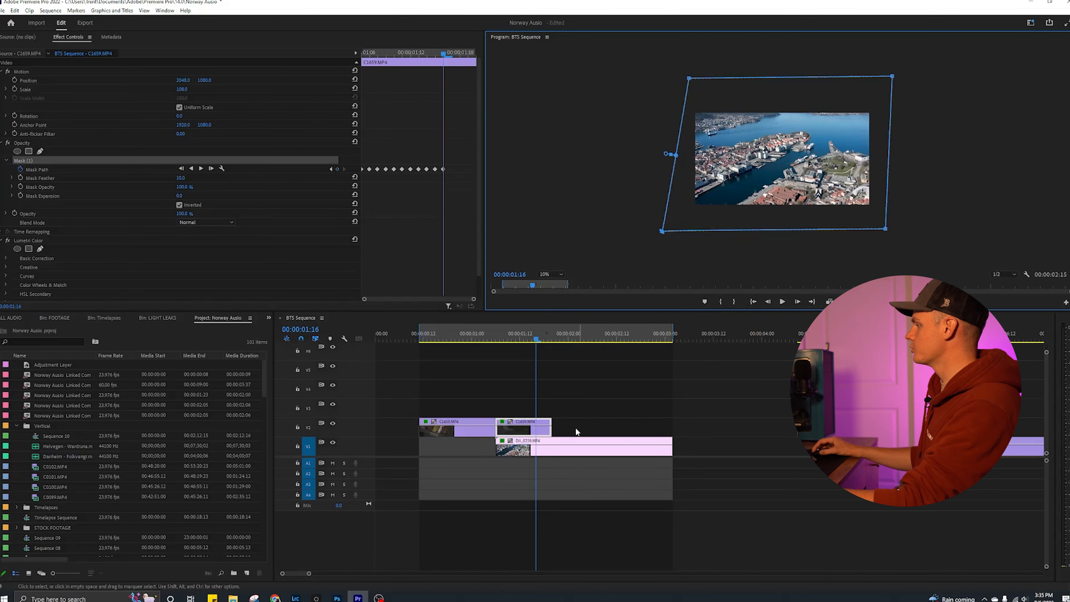
pyautogui.moveTo(543, 429); pyautogui.dragTo(536, 428)
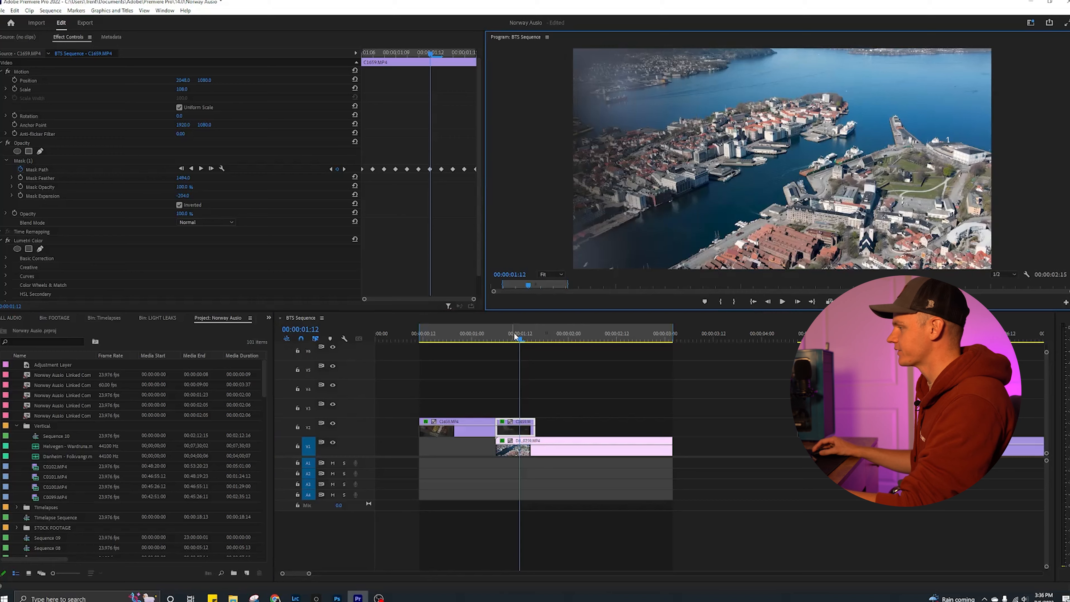
pyautogui.click(467, 337)
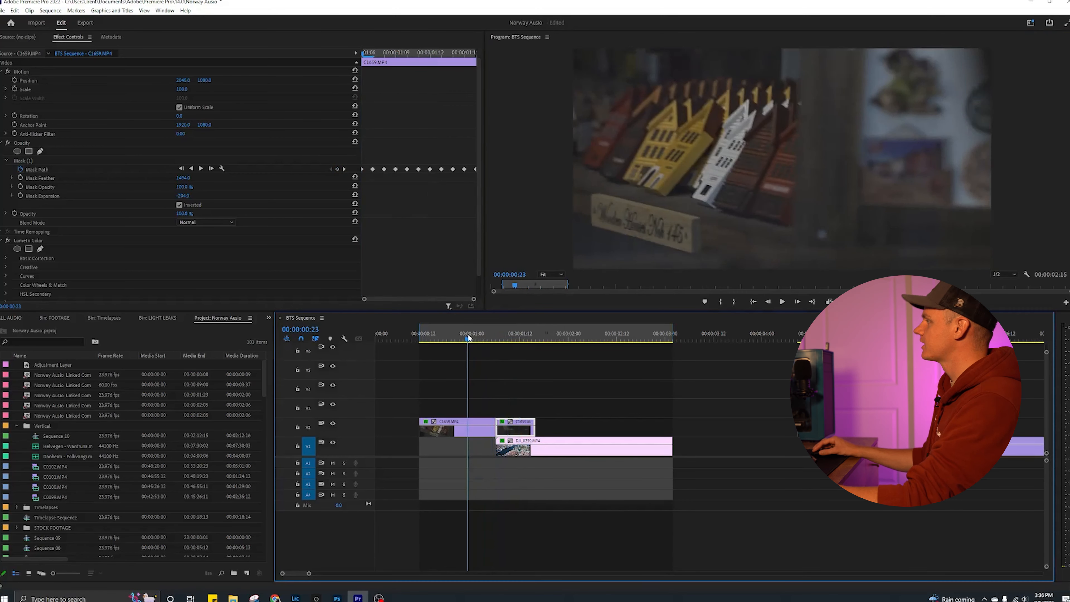
pyautogui.moveTo(469, 335); pyautogui.dragTo(449, 334)
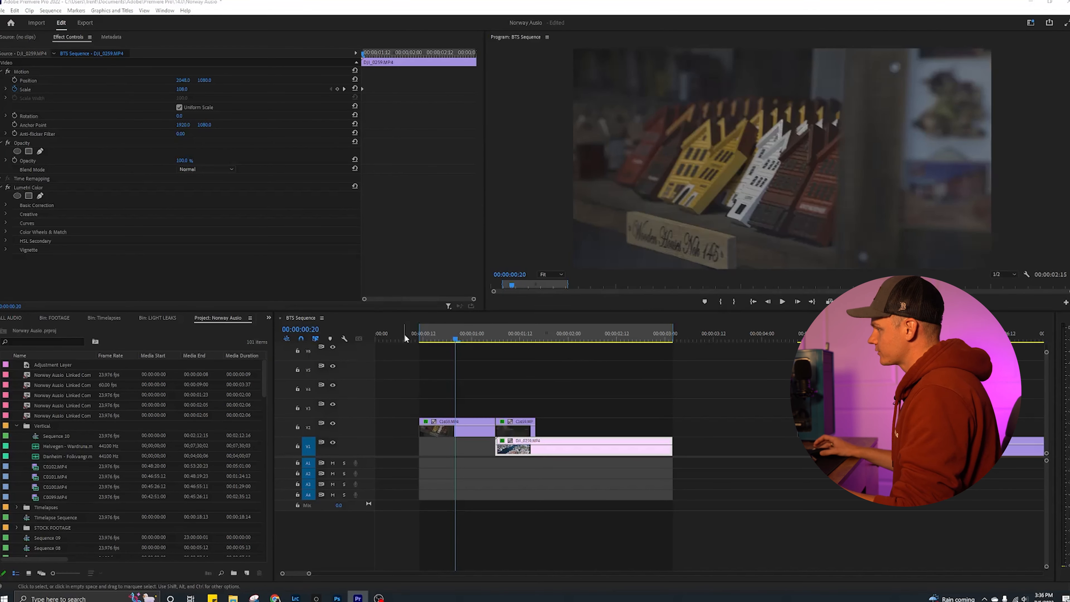
pyautogui.click(295, 598)
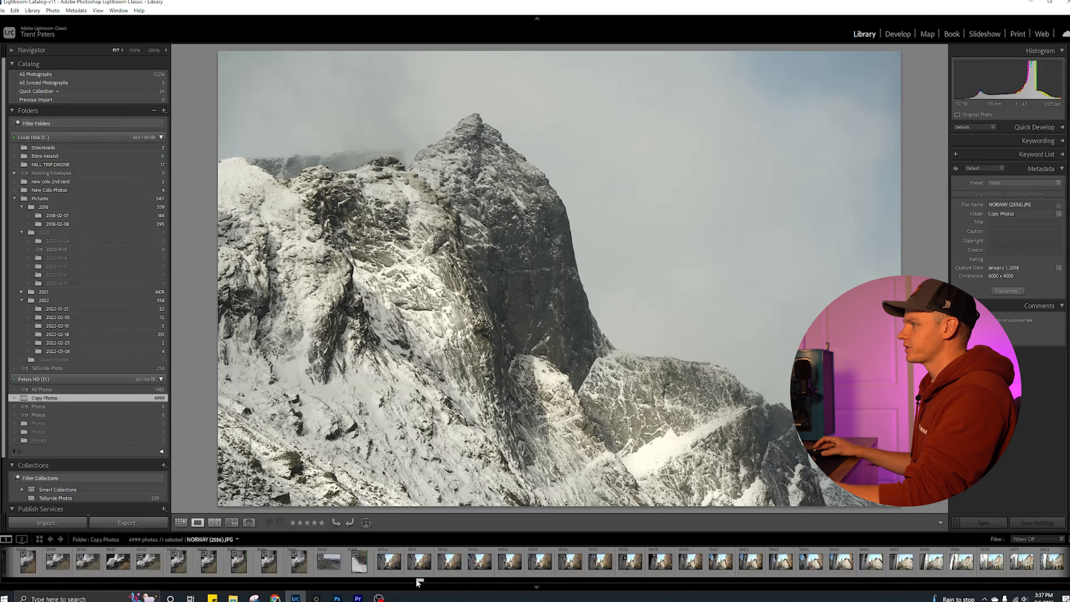
# - Browse the Copy Photos filmstrip and select the Bergen street photo with the church tower
pyautogui.click(389, 562)
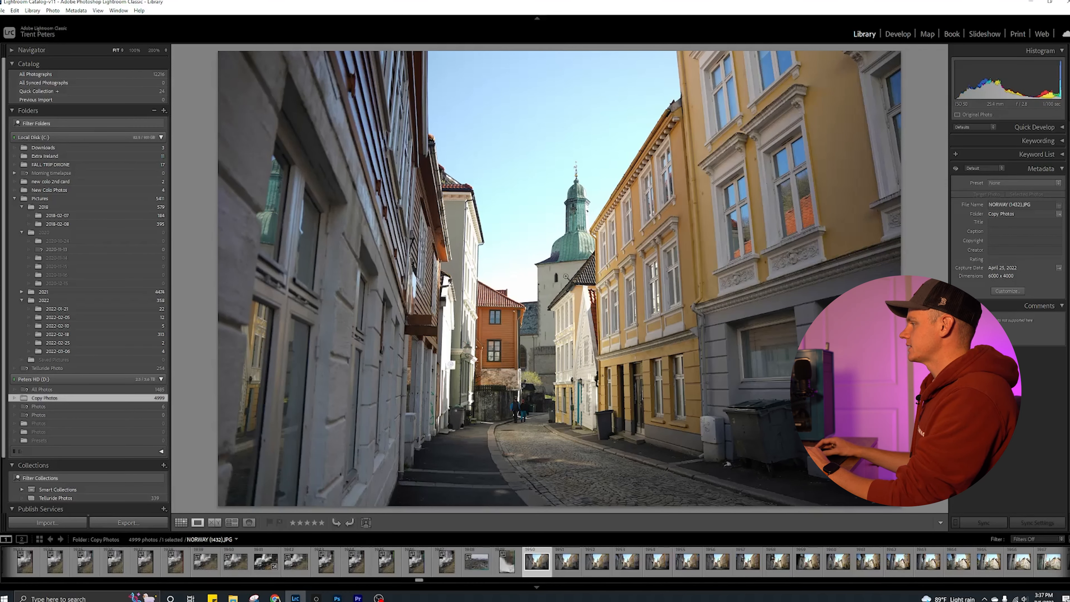
pyautogui.click(897, 34)
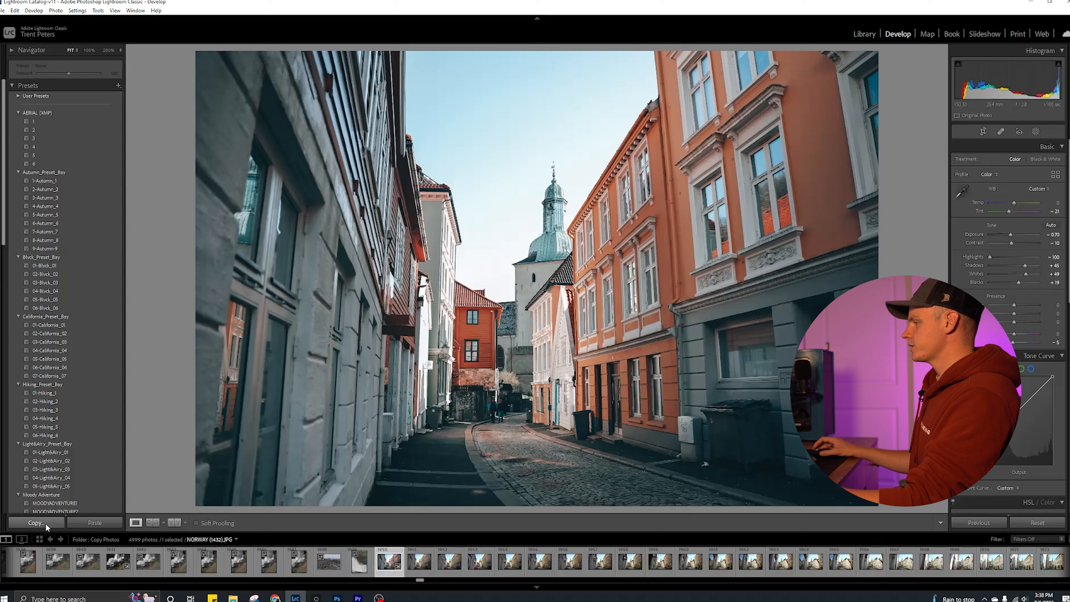
# - Copy the street photo's develop settings and synchronize them across the 76 selected church photos
pyautogui.click(35, 522)
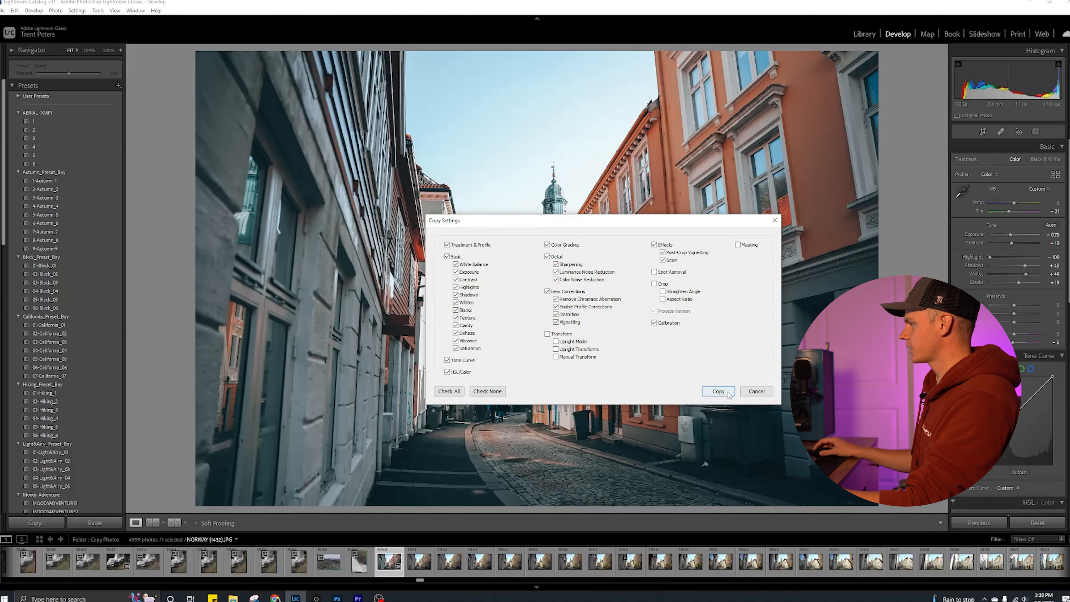
pyautogui.click(717, 391)
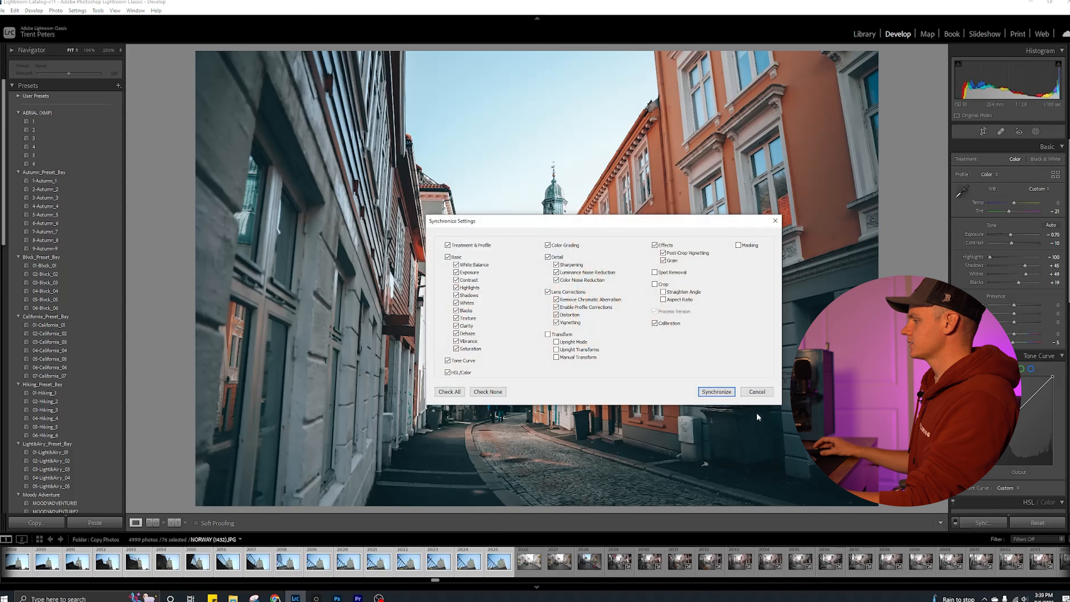
pyautogui.click(715, 391)
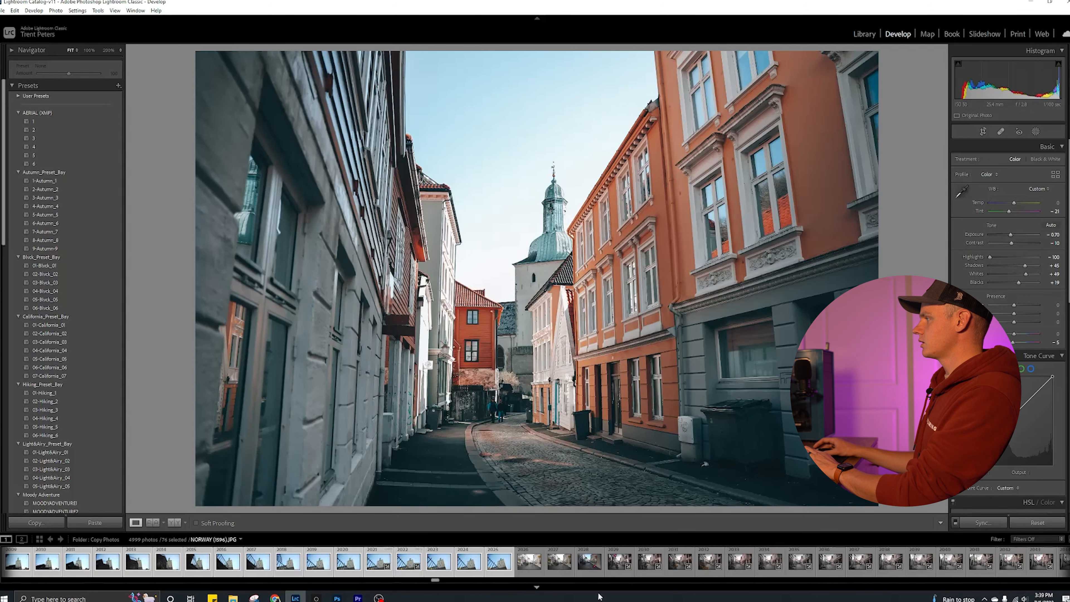
pyautogui.click(256, 561)
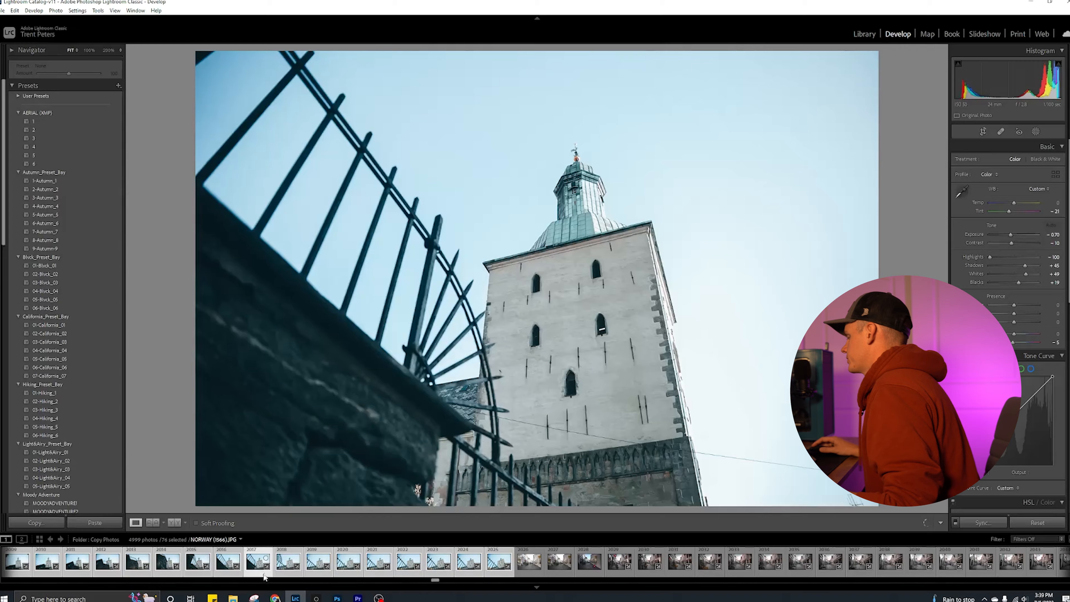
pyautogui.click(358, 598)
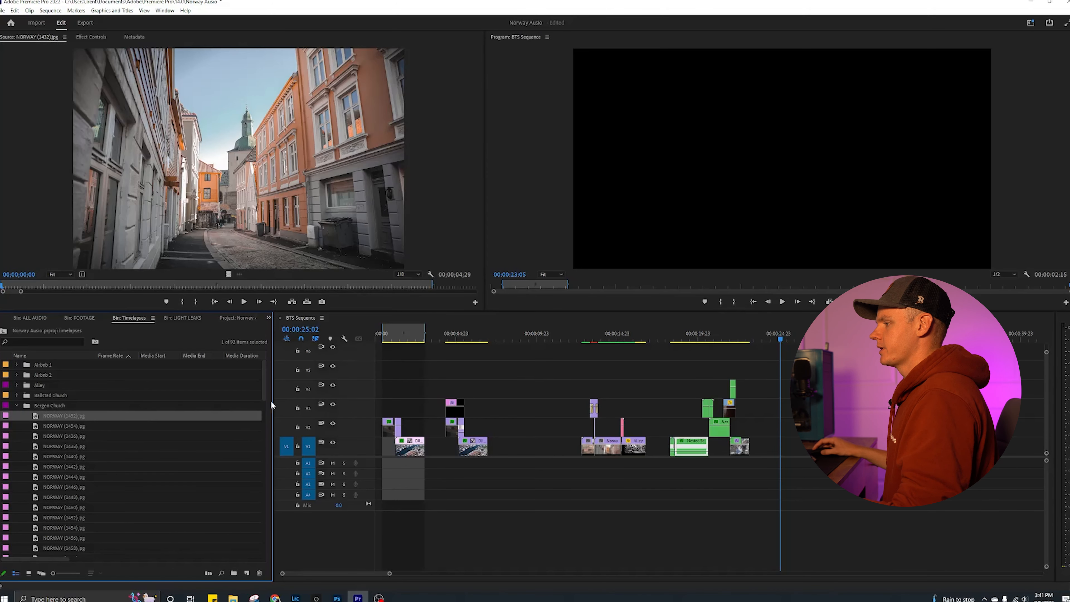
# - Set the Bergen Church stills to 1-frame duration and nest them as Nested Sequence 146
pyautogui.scroll(-3)
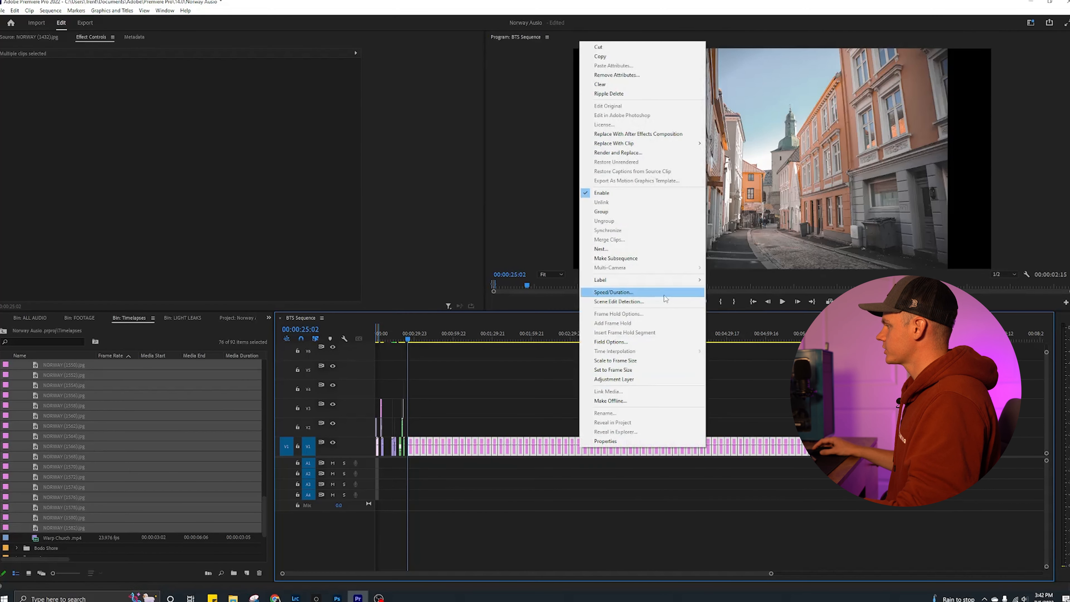
pyautogui.click(612, 292)
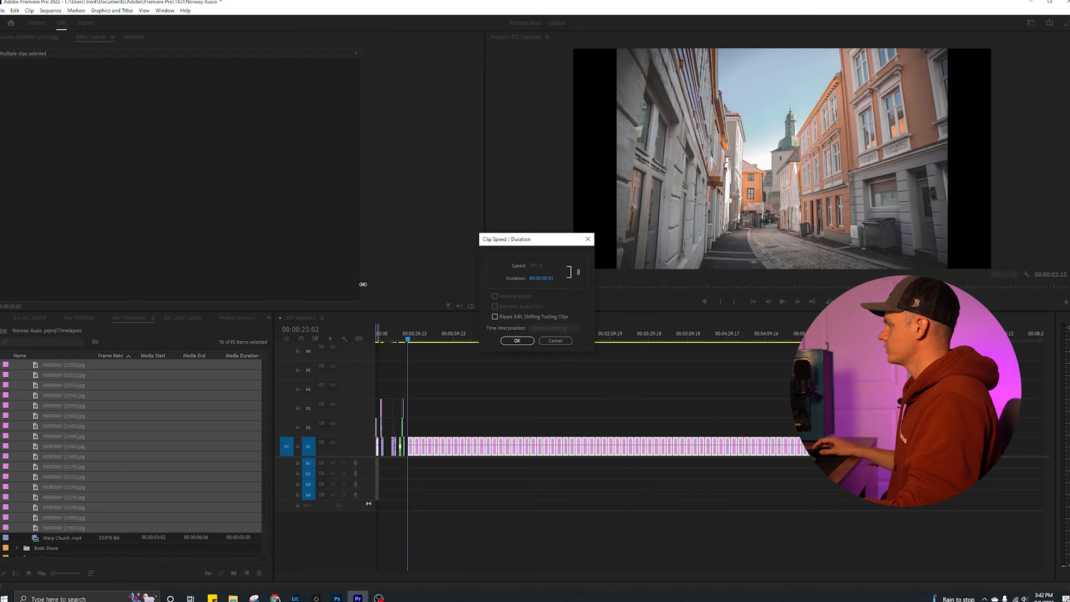
pyautogui.click(495, 315)
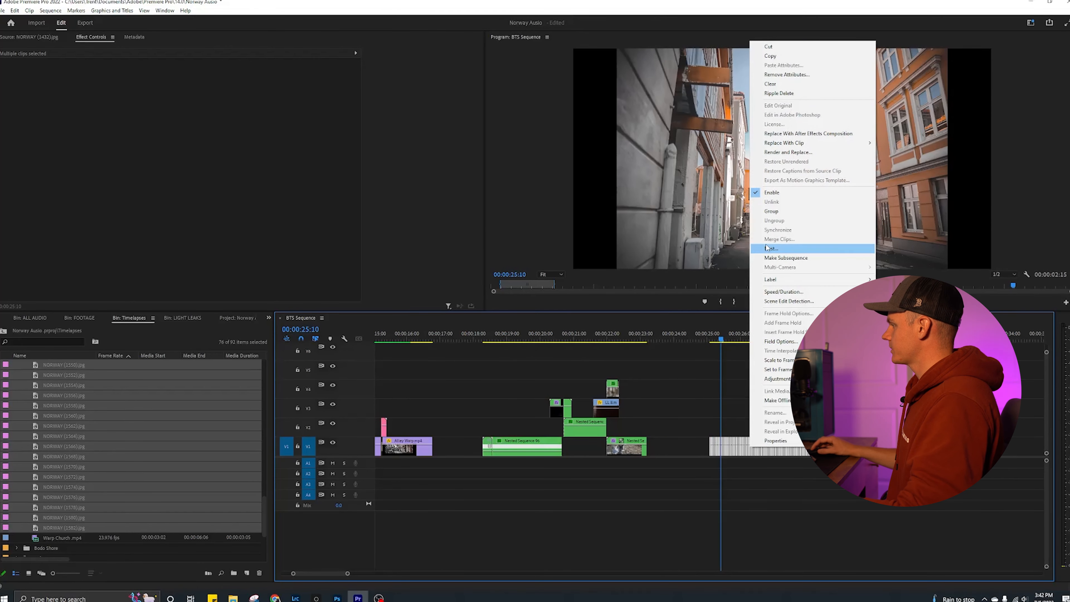
pyautogui.click(772, 249)
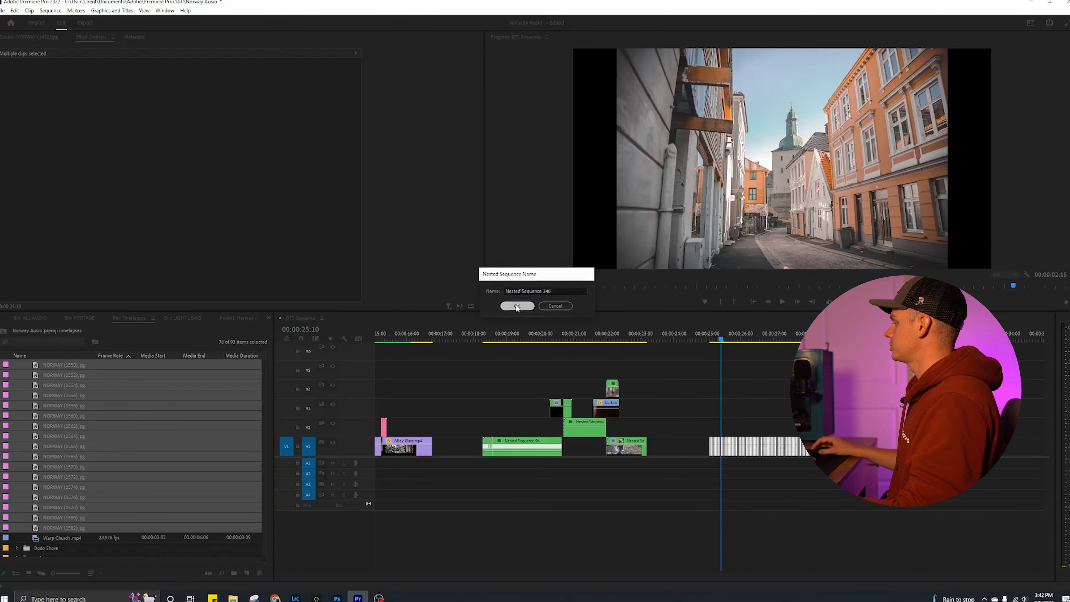
pyautogui.click(516, 306)
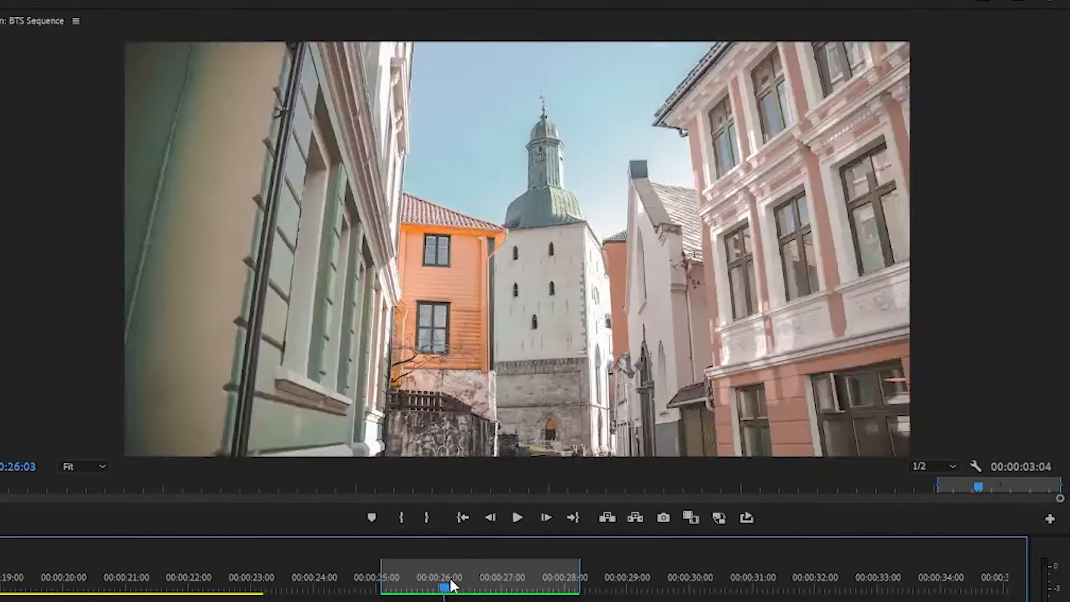
# - Preview the nested church sequence and filter the Effects library by 'warp' to find Warp Stabilizer
pyautogui.moveTo(450, 588); pyautogui.dragTo(546, 588)
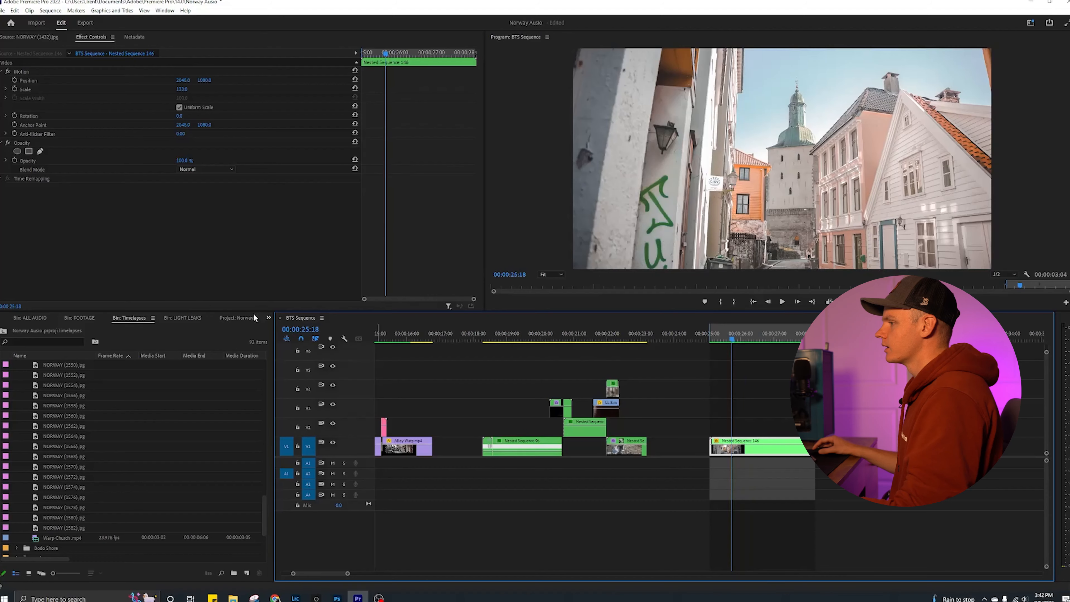
pyautogui.click(7, 317)
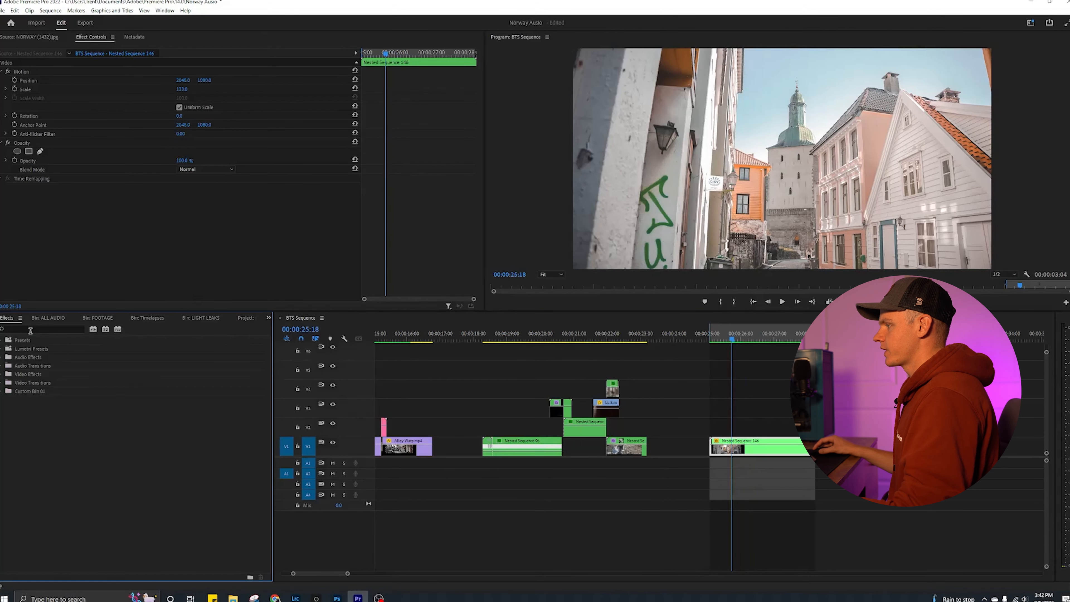
pyautogui.write('warp')
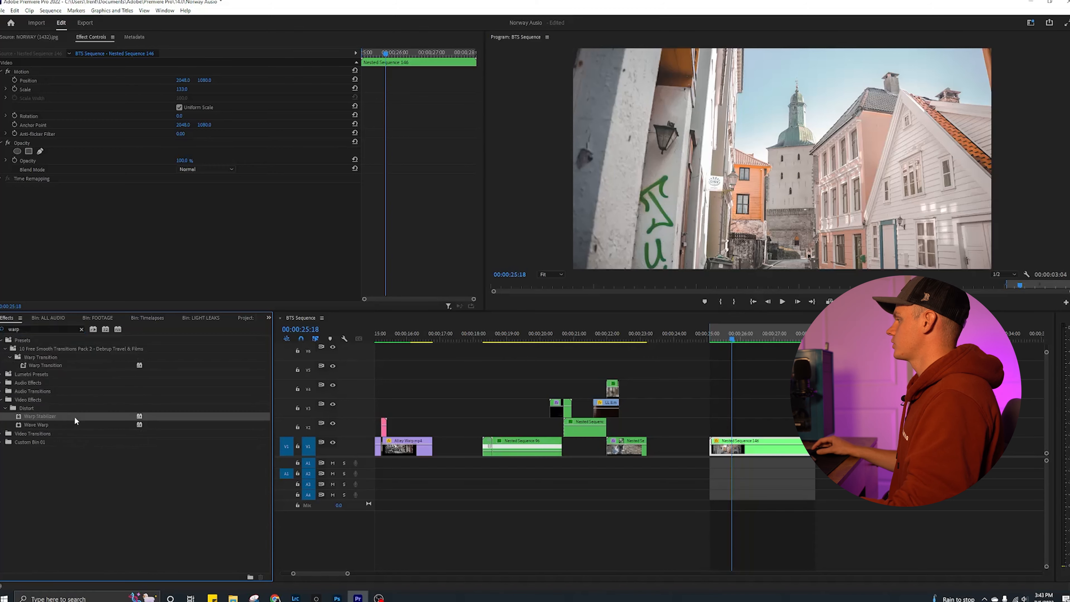